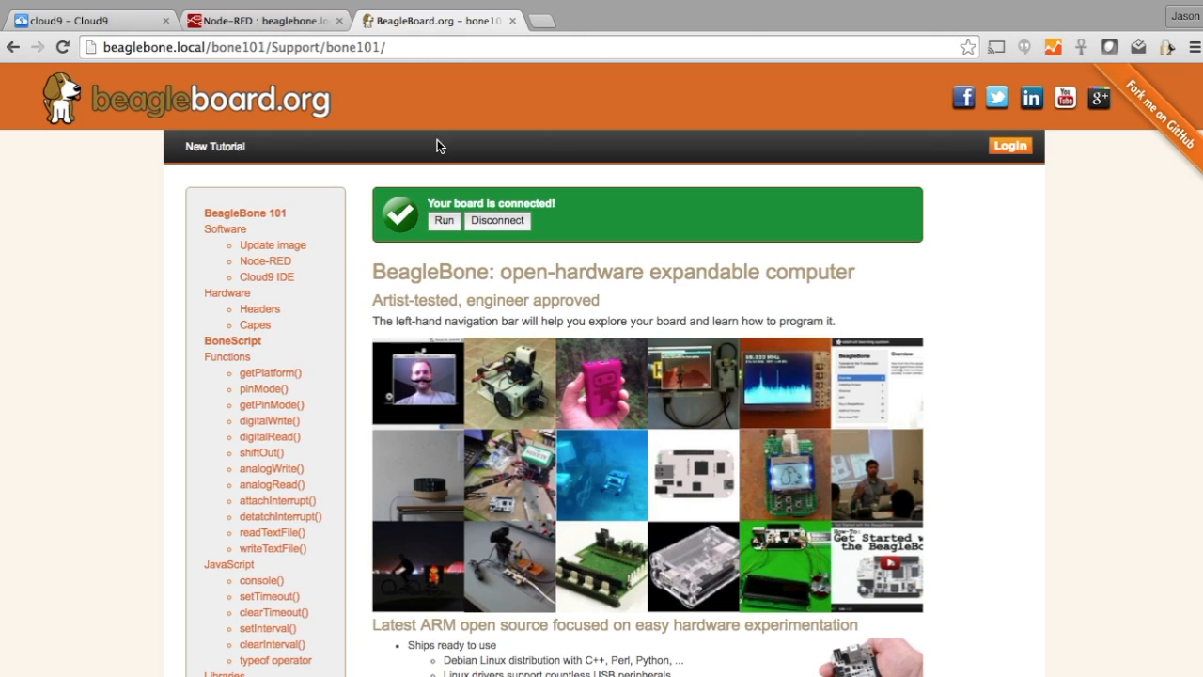
Step: Skim the BeagleBone 101 page, check the Cloud9 IDE tab, then return
{"action": "scroll", "scroll_direction": "down", "scroll_amount": 3}
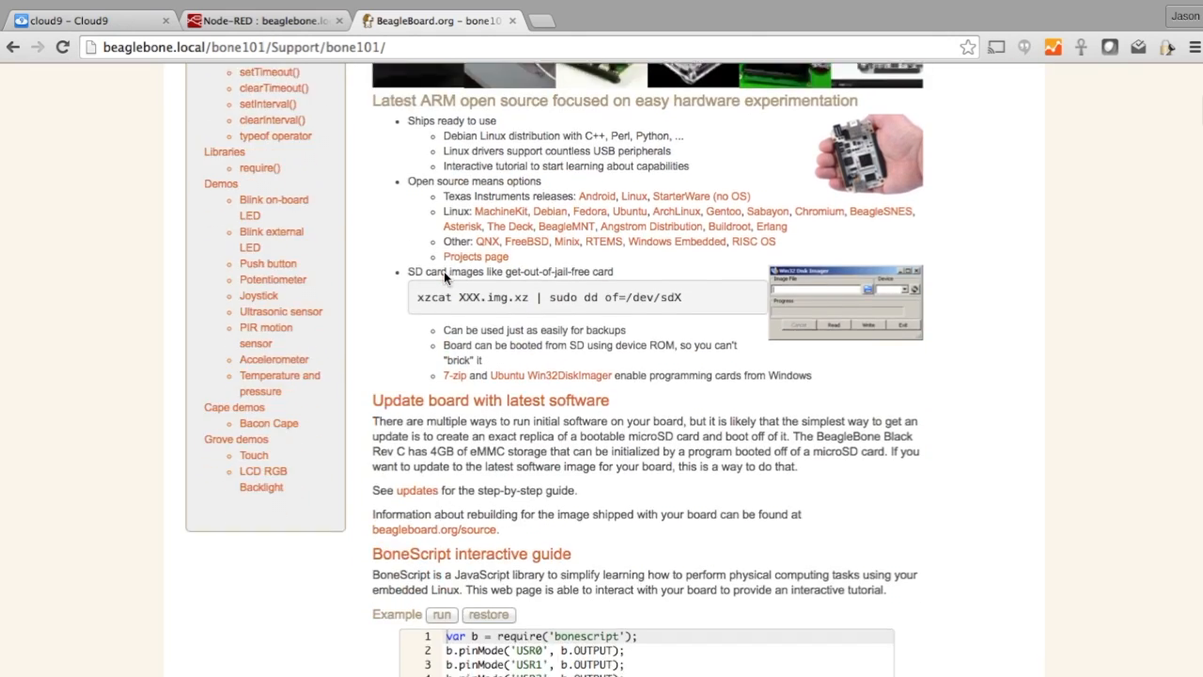
{"action": "scroll", "scroll_direction": "up", "scroll_amount": 3}
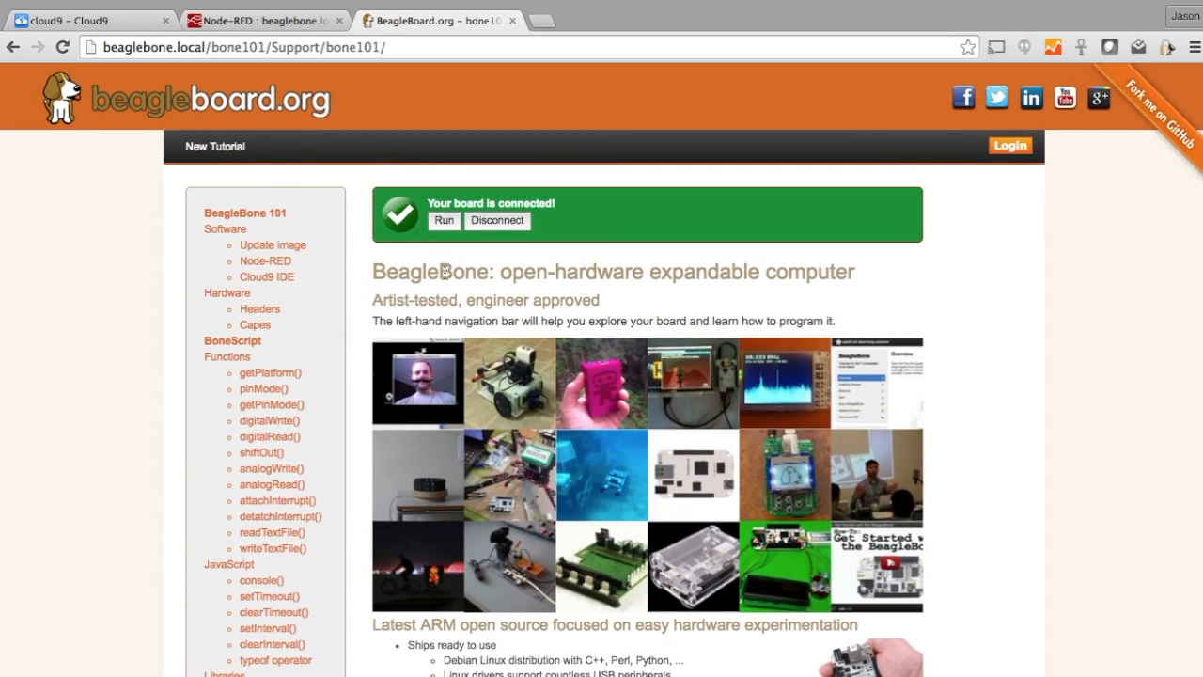
{"action": "scroll", "scroll_direction": "down", "scroll_amount": 3}
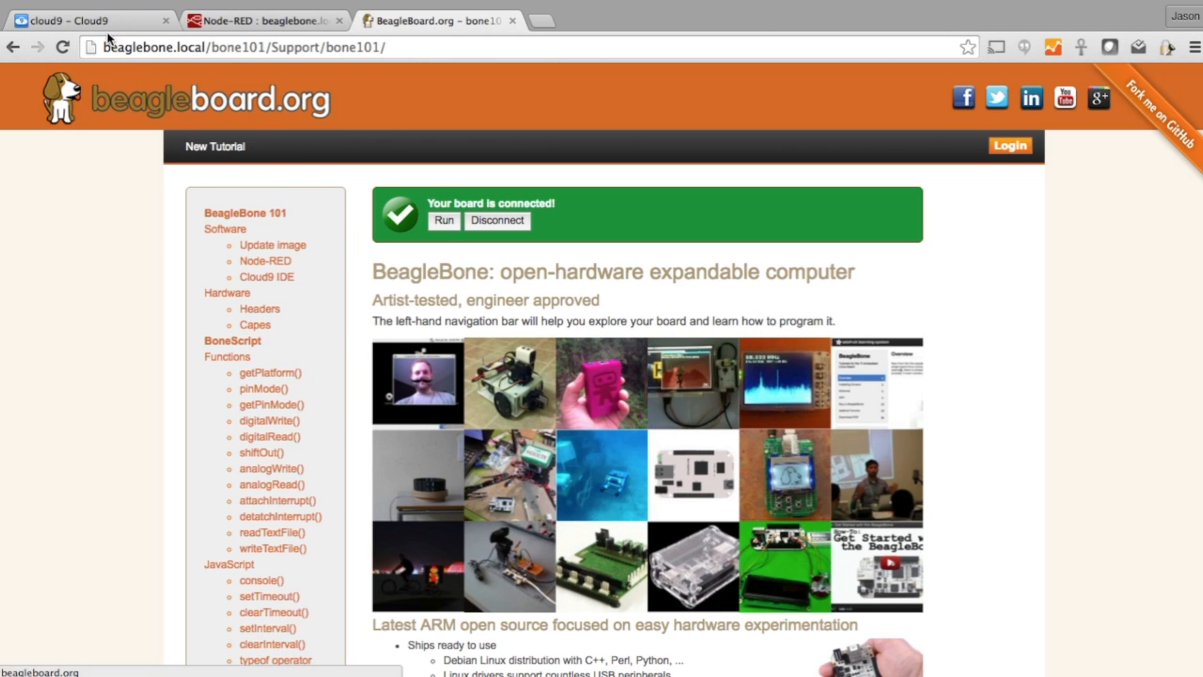
{"action": "left_click", "coordinate": [85, 20]}
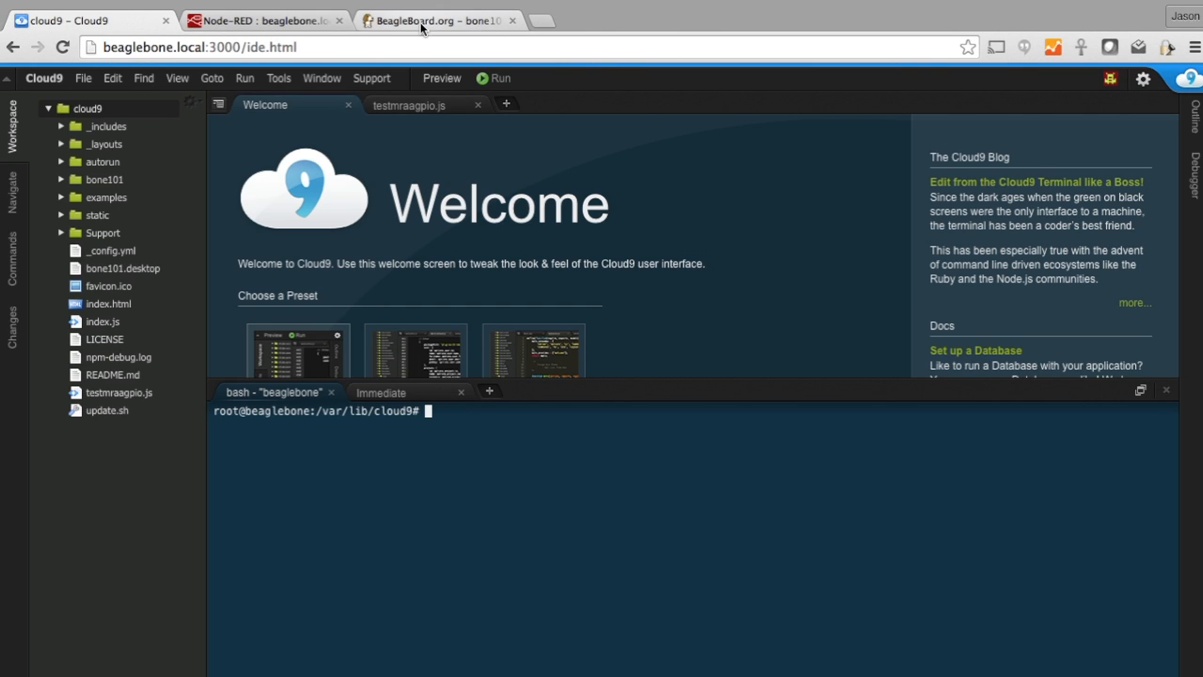
{"action": "left_click", "coordinate": [437, 19]}
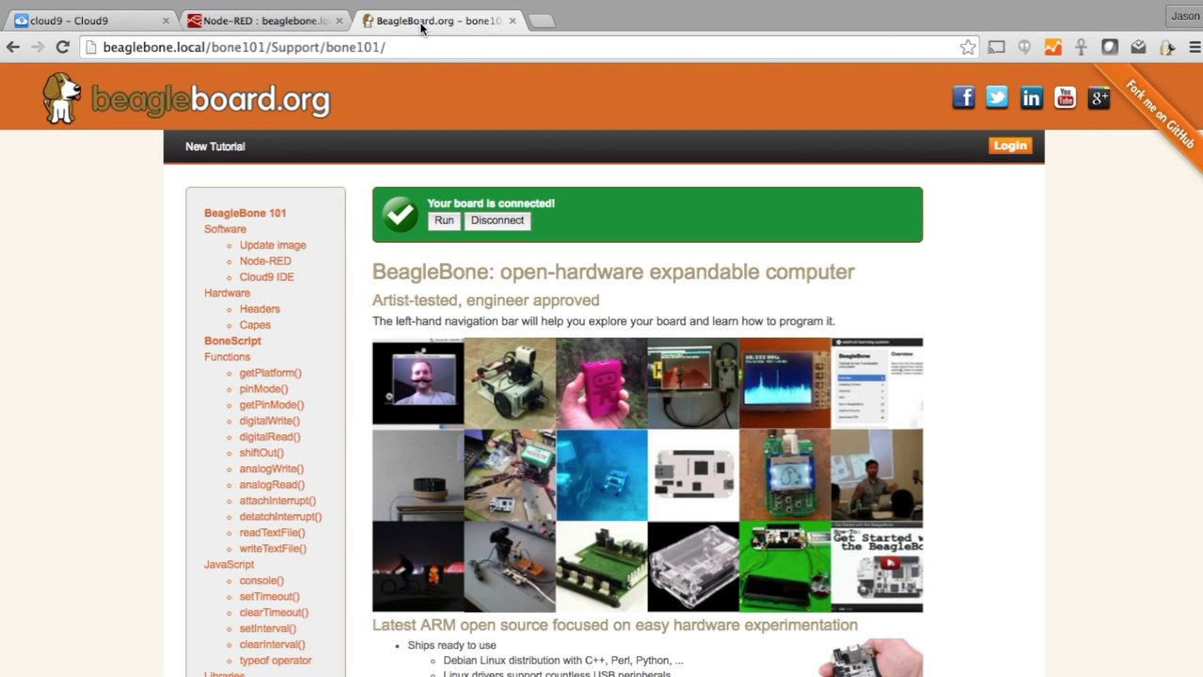
Step: Jump to the page's Cloud9 IDE section, scroll back up, then jump to Node-RED
{"action": "left_click", "coordinate": [266, 276]}
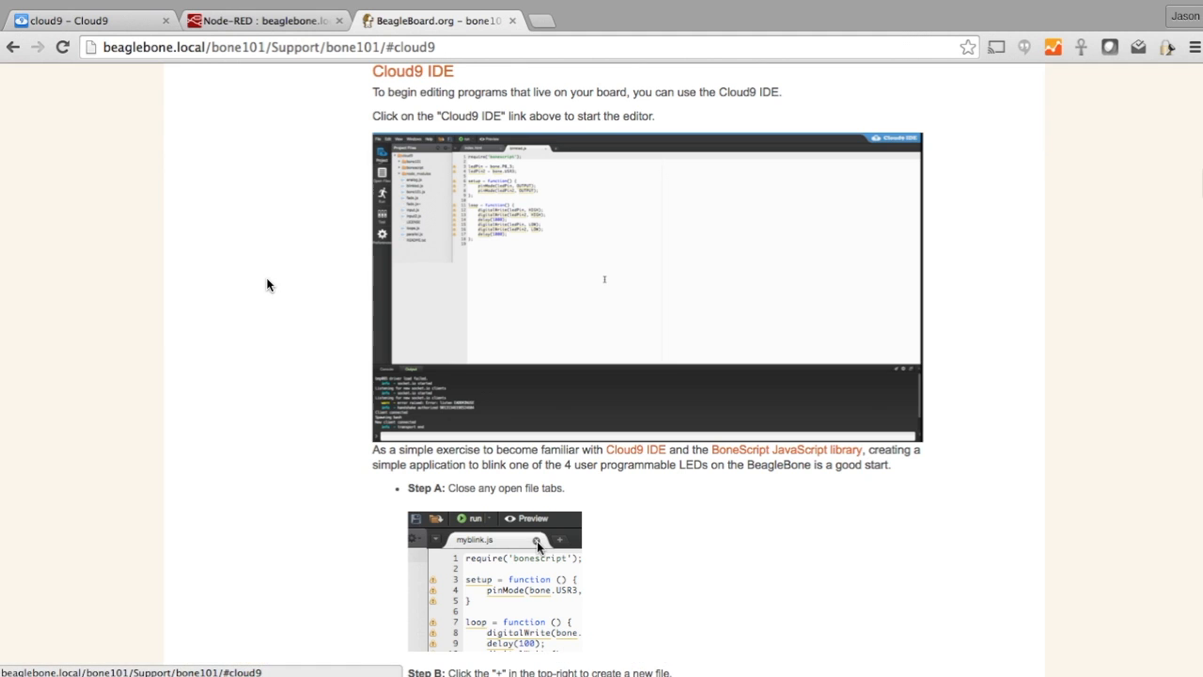
{"action": "scroll", "scroll_direction": "up", "scroll_amount": 3}
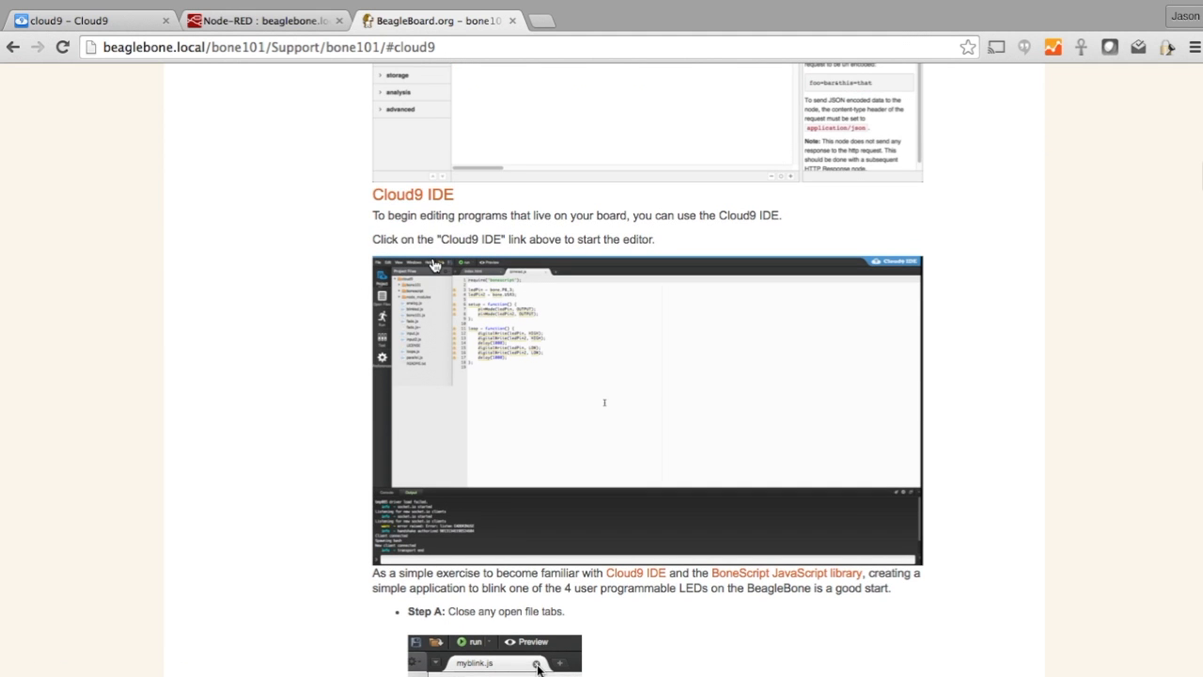
{"action": "scroll", "scroll_direction": "up", "scroll_amount": 3}
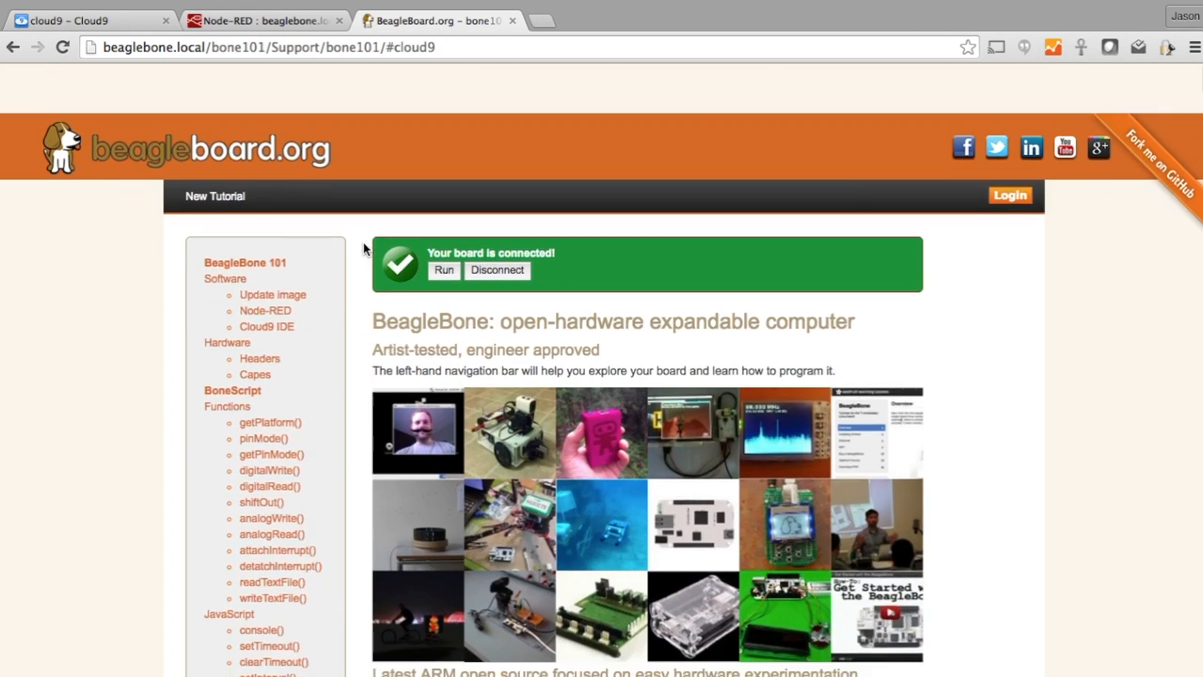
{"action": "left_click", "coordinate": [265, 310]}
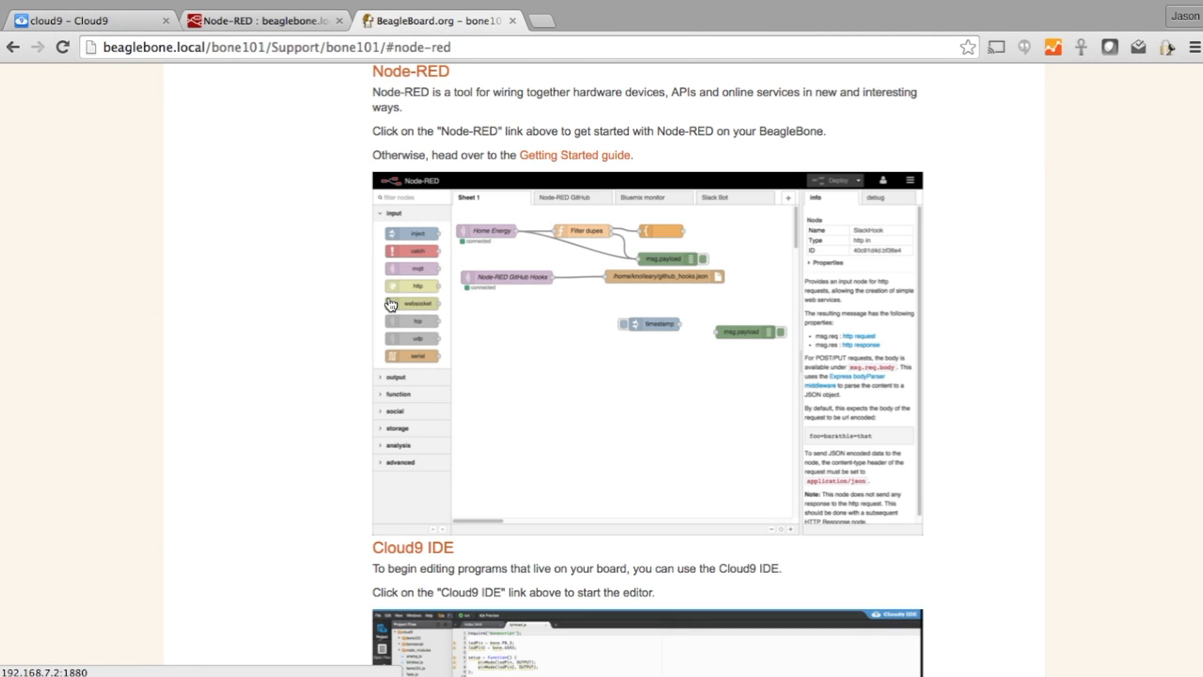